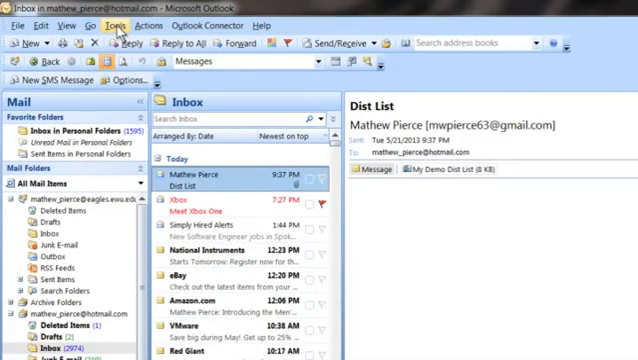
Open the Macros dialog from the Tools > Macro menu
{"action": "left_click", "coordinate": [100, 25]}
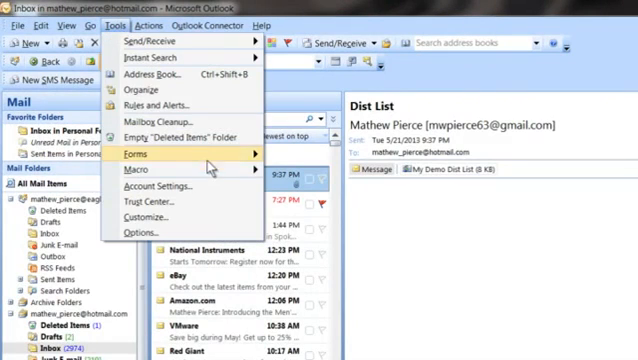
{"action": "mouse_move", "coordinate": [141, 168]}
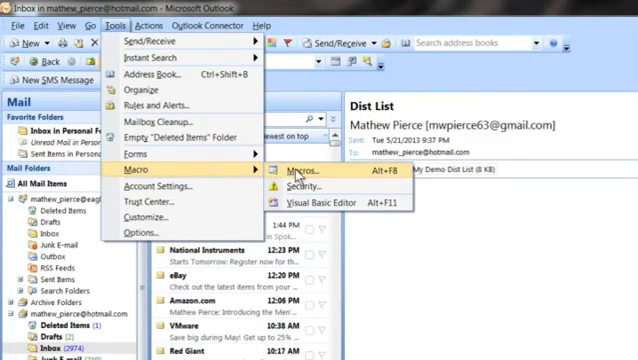
{"action": "left_click", "coordinate": [291, 171]}
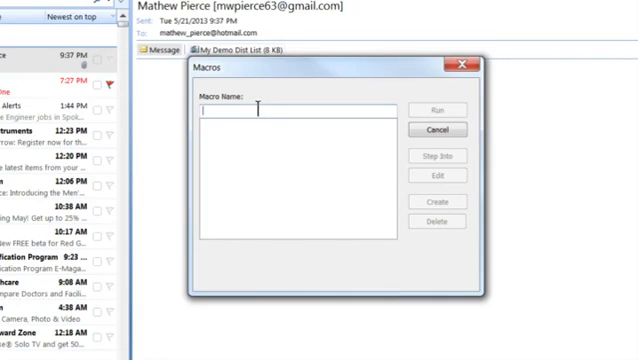
Enter the macro name MyMacro and create it in the VBA editor
{"action": "type", "text": "MyMacro"}
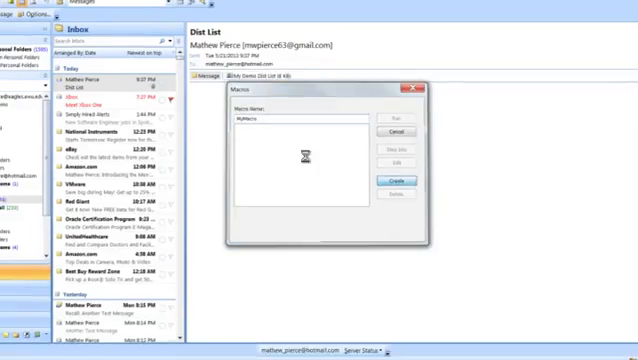
{"action": "left_click", "coordinate": [397, 182]}
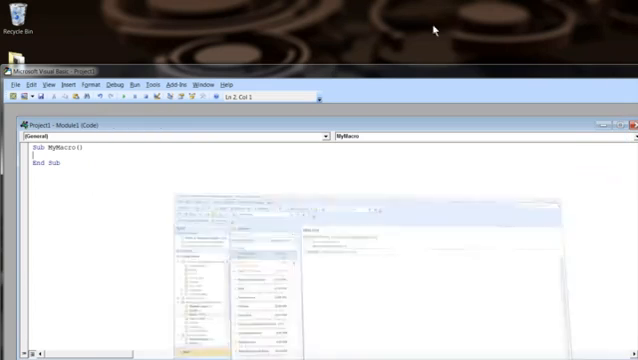
Leave the empty Sub MyMacro stub, return to Outlook, and reopen the Tools menu
{"action": "left_click", "coordinate": [11, 84]}
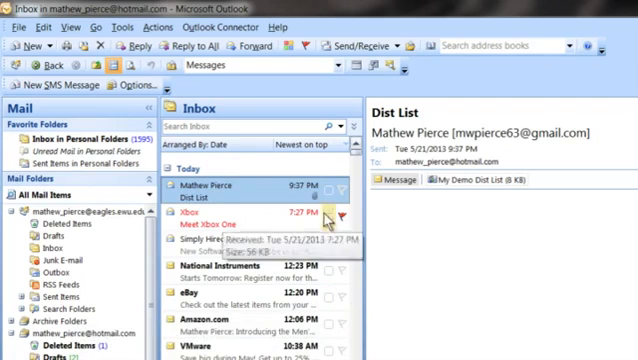
{"action": "left_click", "coordinate": [97, 27]}
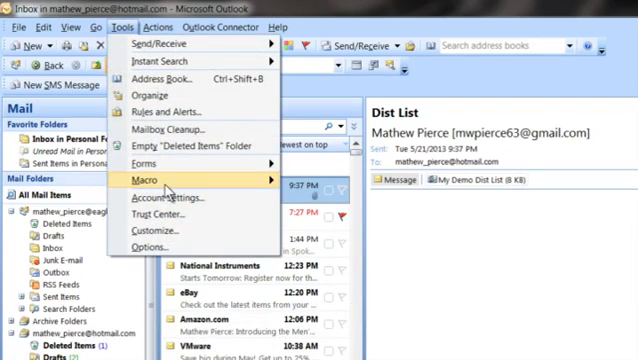